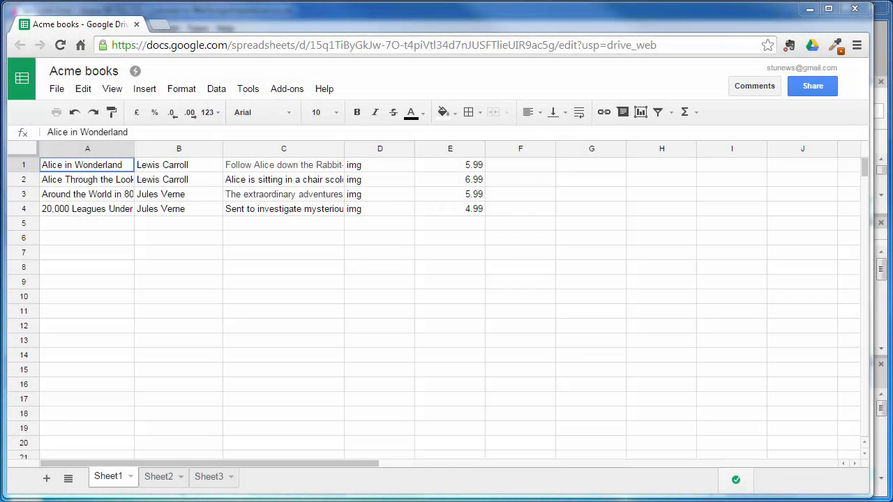
mouse_move(237, 289)
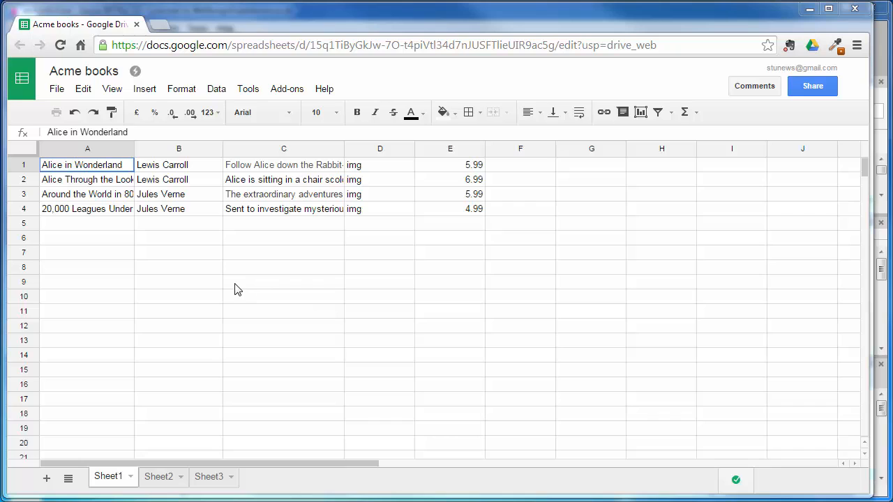
mouse_move(244, 289)
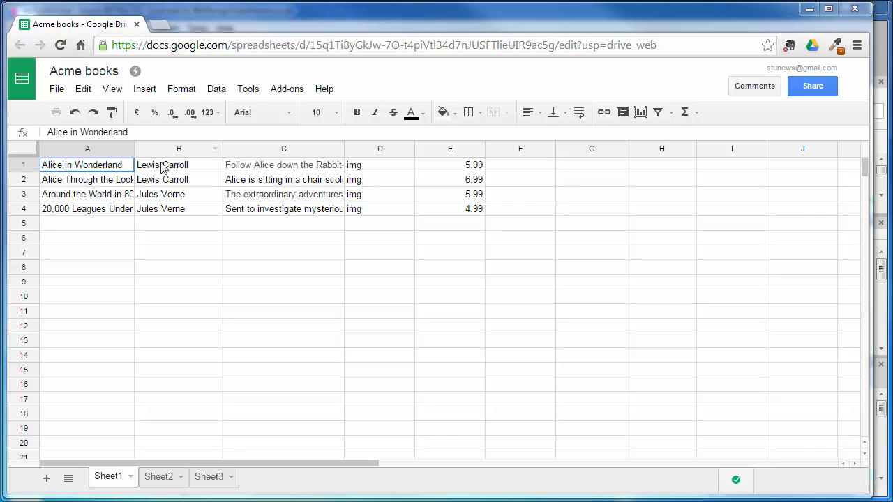
mouse_move(122, 241)
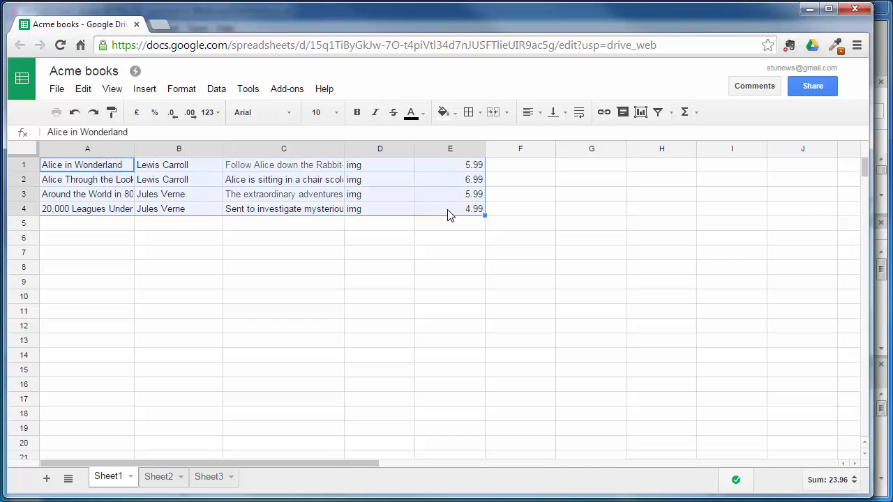
Copy the four Acme book rows (A1:E4) from Sheet1 in Google Sheets.
right_click(449, 208)
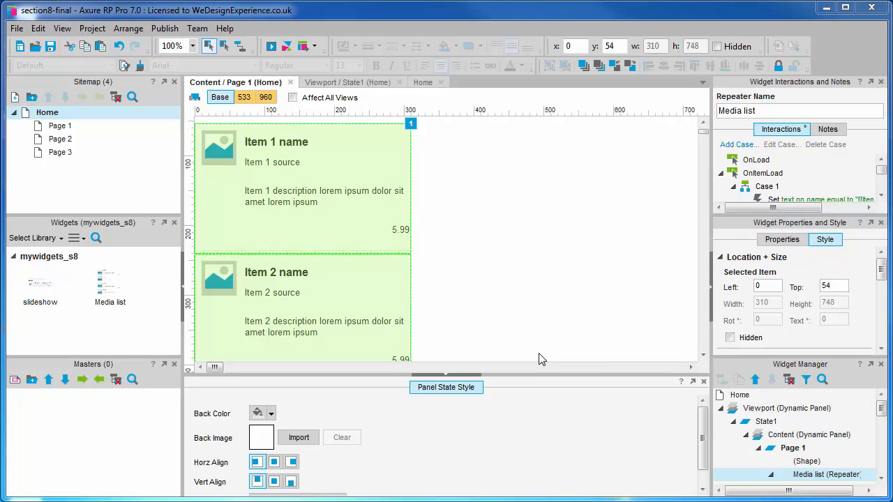
mouse_move(340, 174)
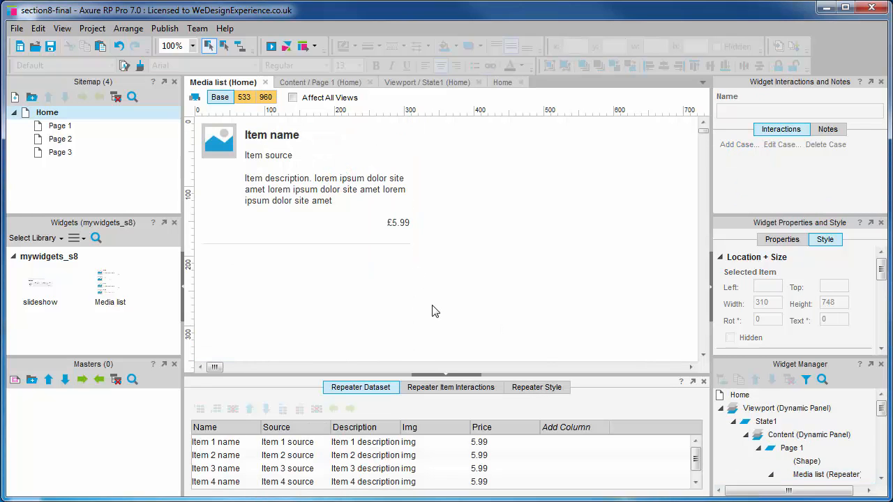
mouse_move(418, 320)
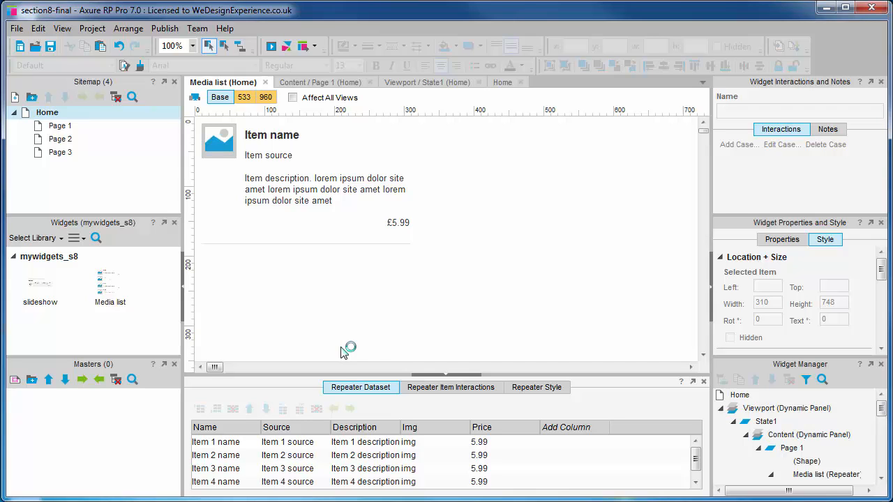
mouse_move(238, 300)
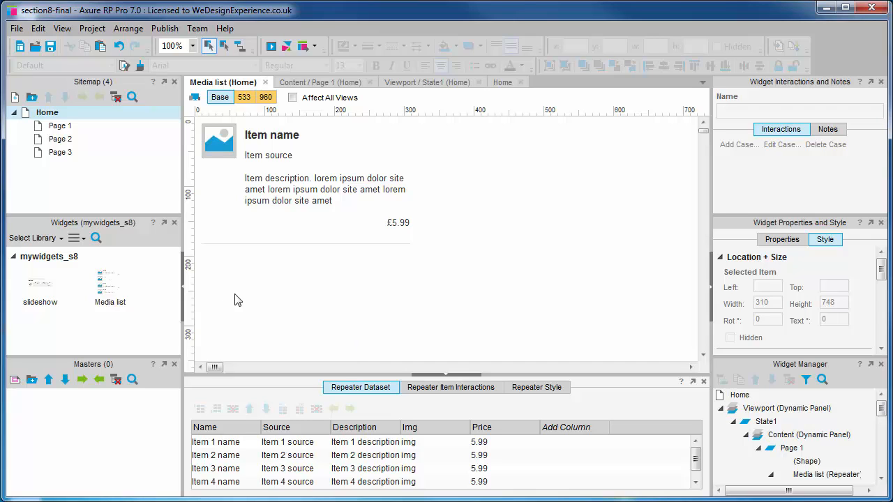
mouse_move(348, 332)
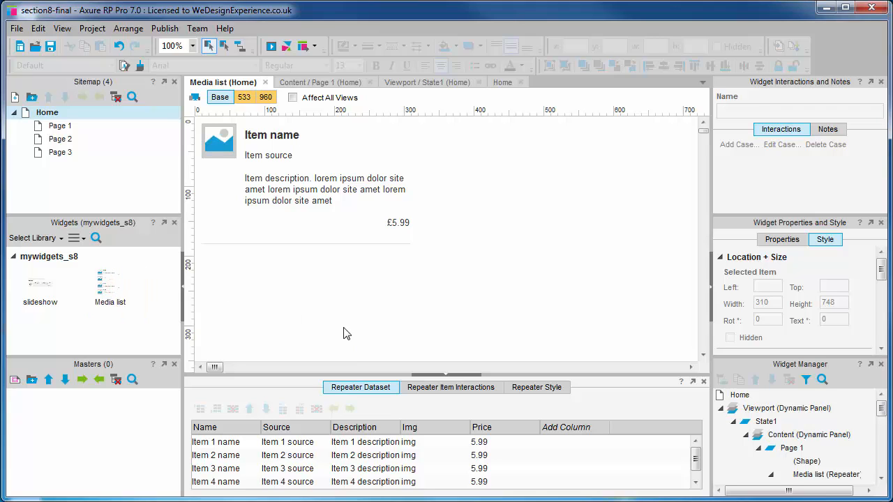
Paste the Acme book data into the Repeater Dataset grid and preview the prototype.
left_click(216, 442)
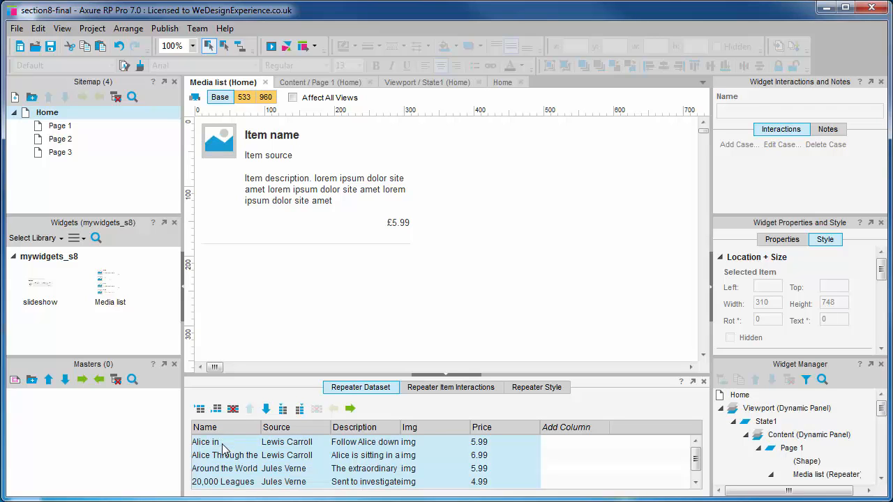
mouse_move(550, 274)
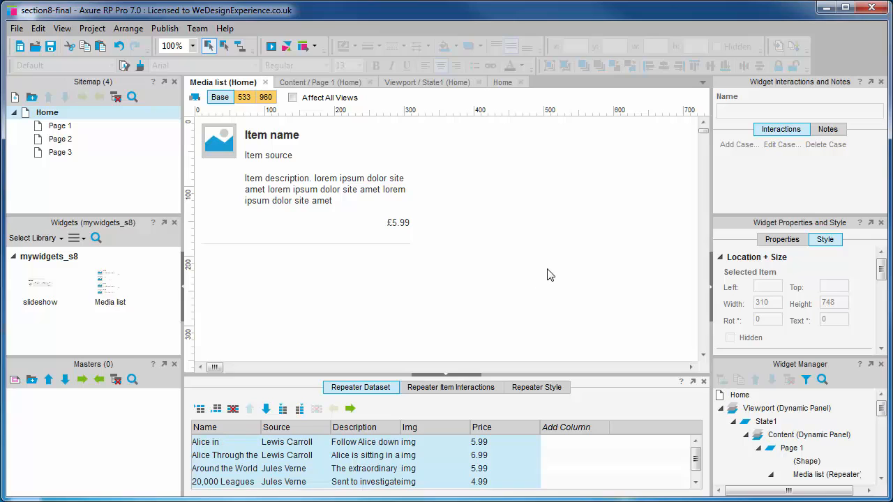
left_click(270, 45)
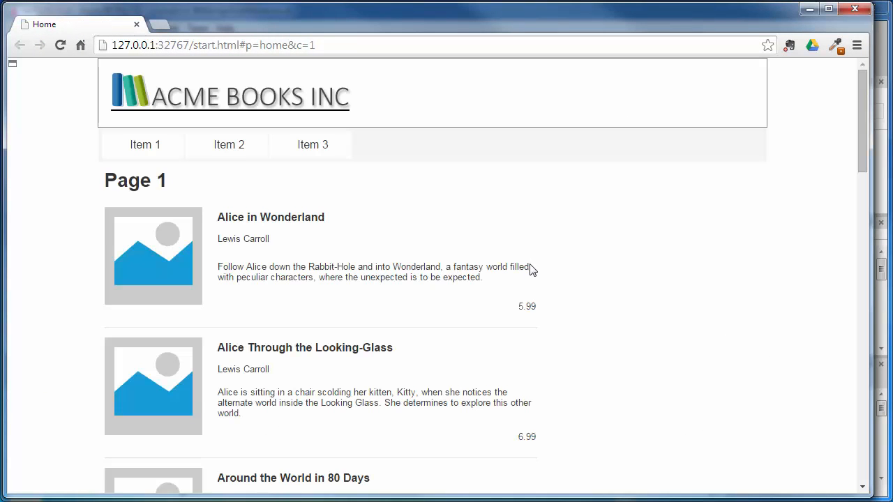
mouse_move(869, 201)
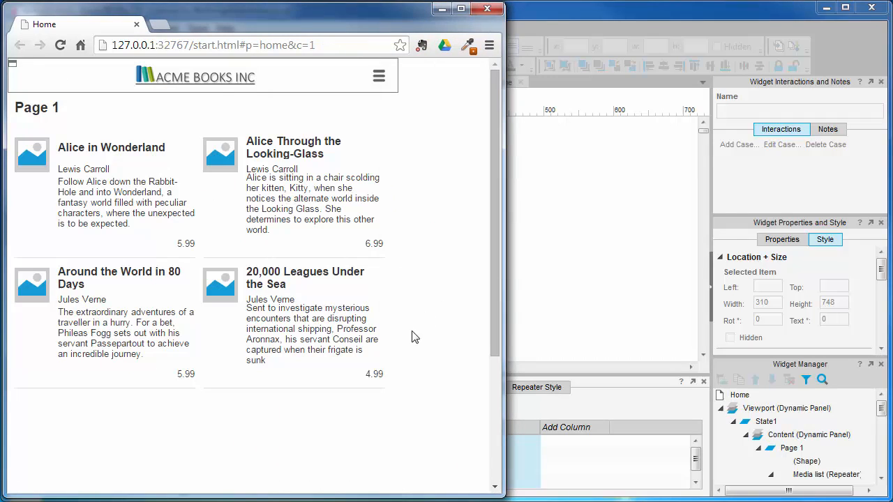
Return to Axure after checking the two-column preview in a narrower Chrome window.
left_click(491, 10)
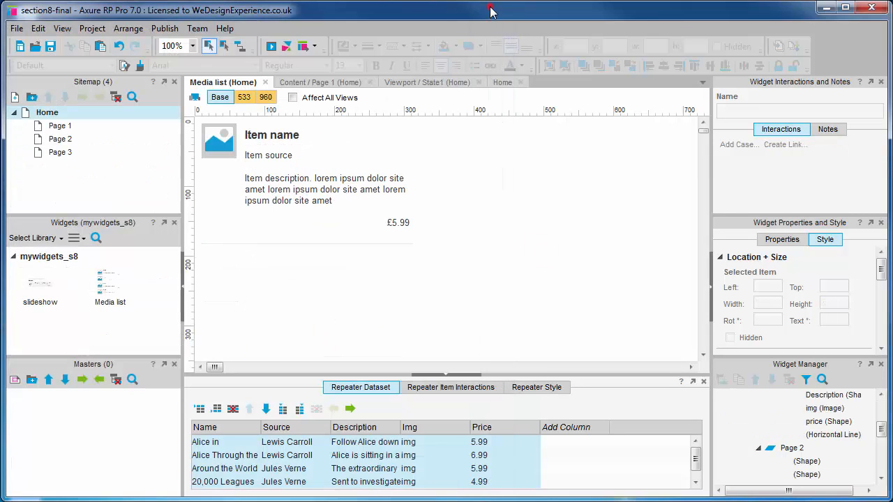
Give the Description text font size 12 in Base, then size 13 in the 960 view.
left_click(325, 189)
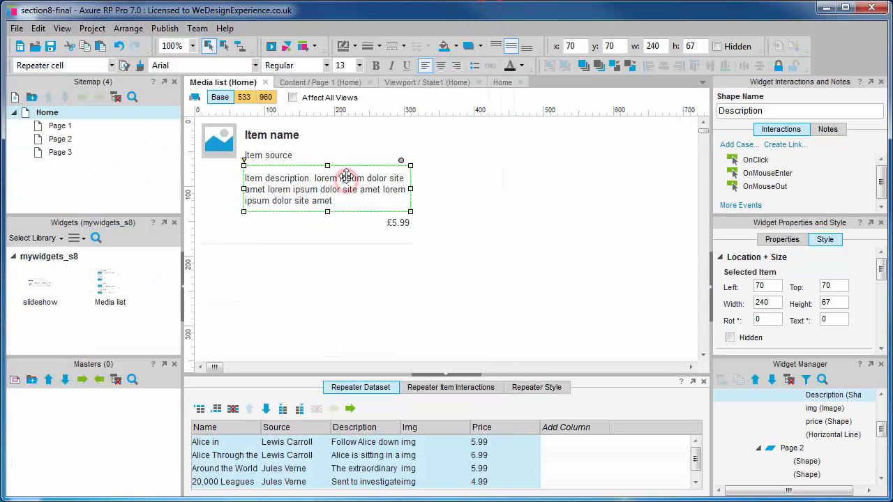
left_click(359, 64)
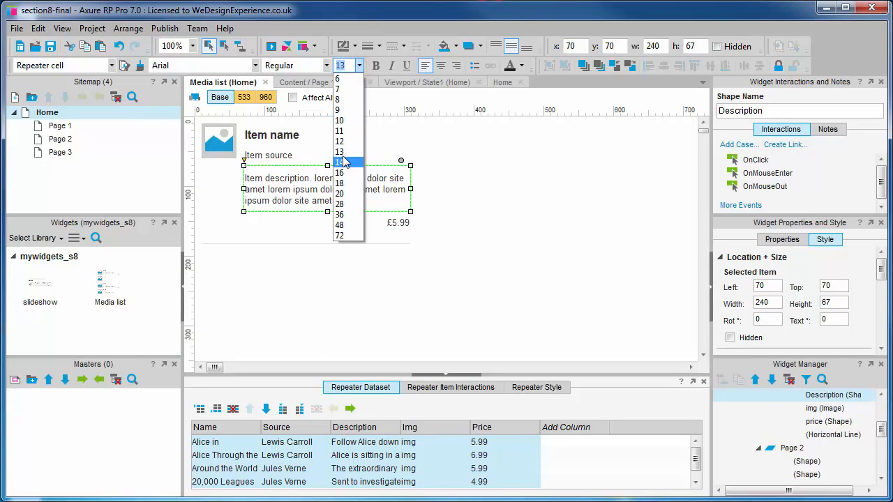
left_click(338, 141)
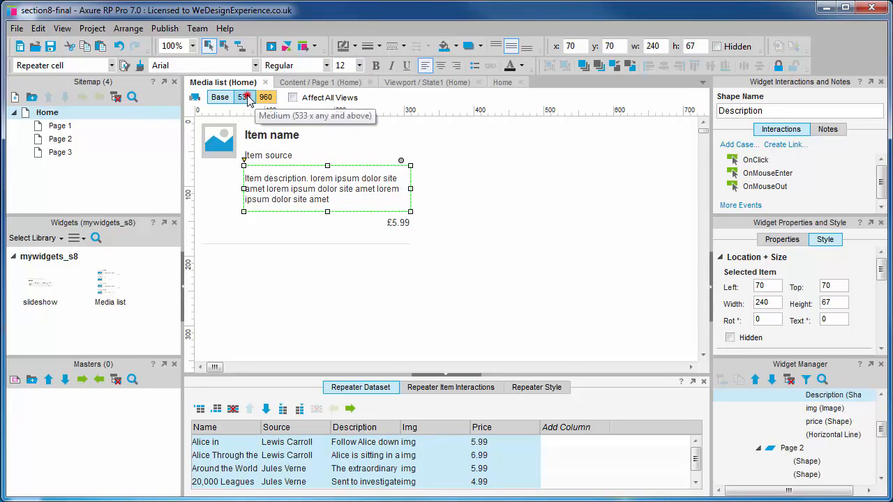
left_click(244, 97)
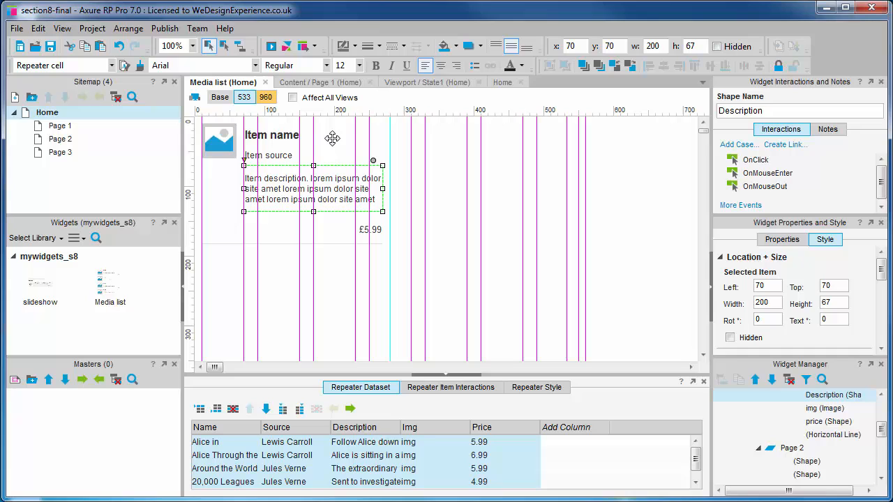
left_click(359, 65)
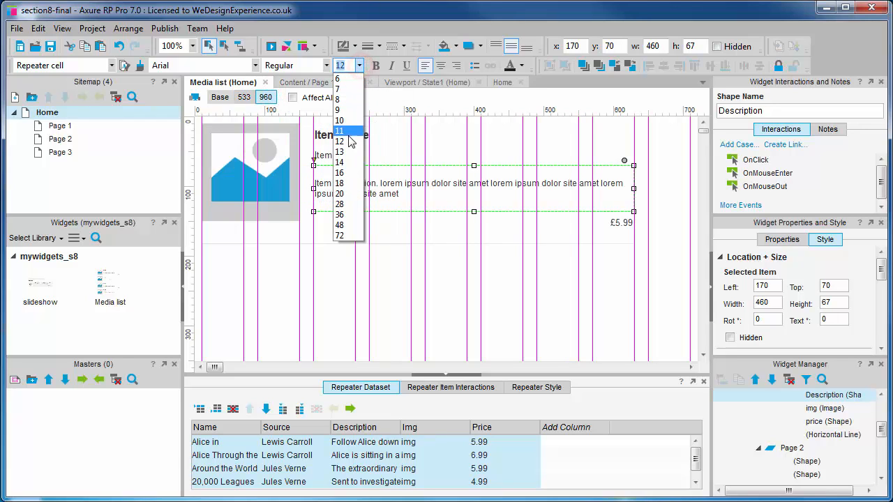
left_click(339, 152)
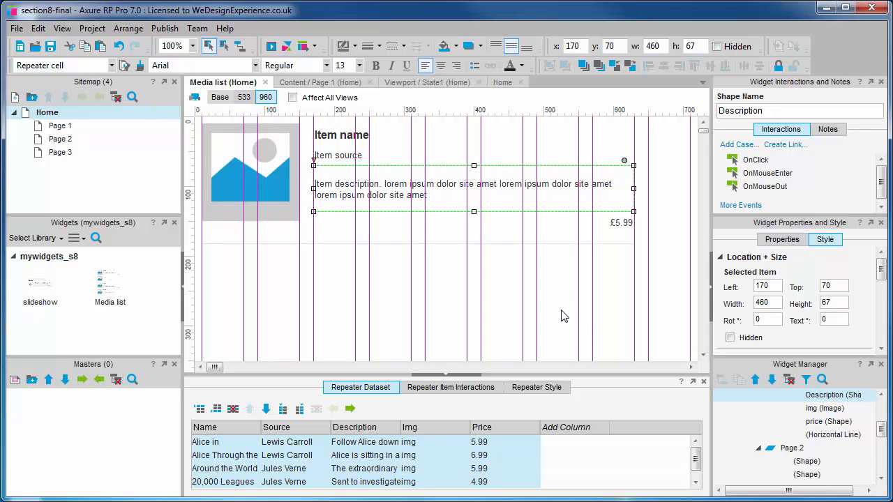